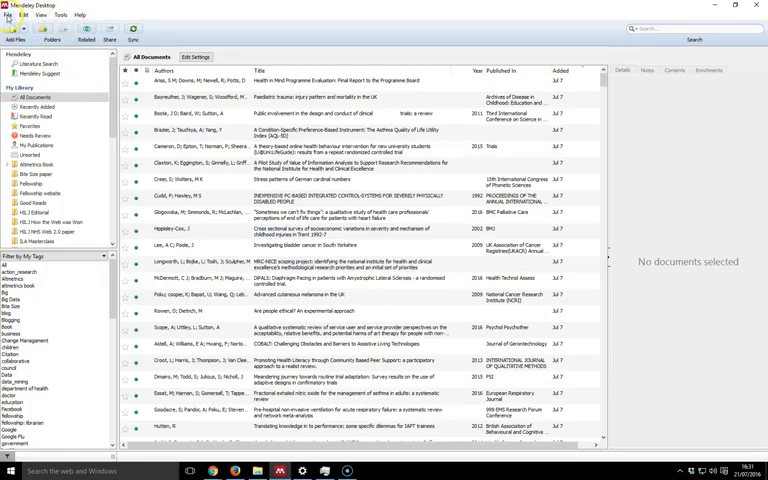
# Browse the File, Edit and View menus of the library window in turn
pyautogui.click(10, 16)
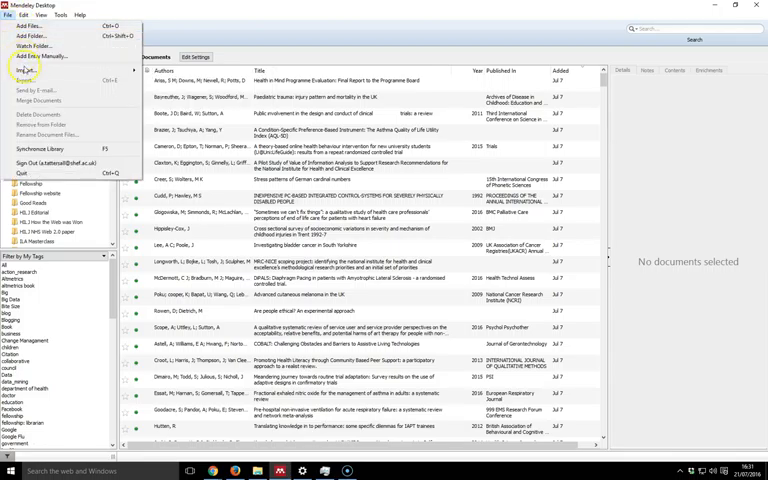
pyautogui.moveTo(40, 160)
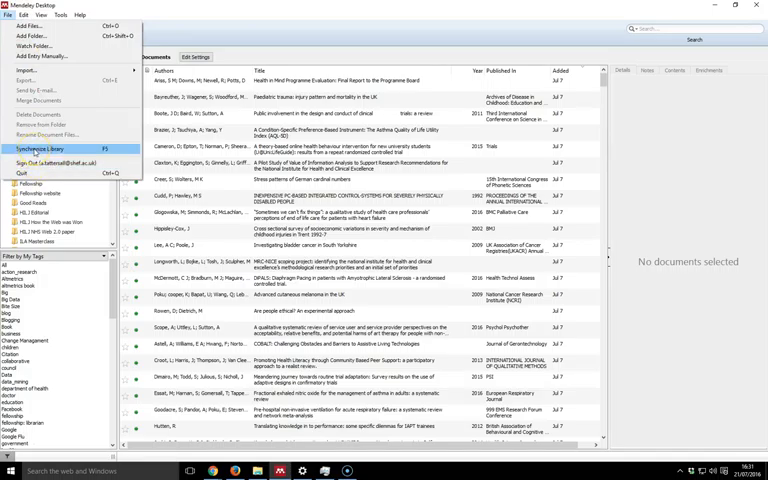
pyautogui.click(34, 16)
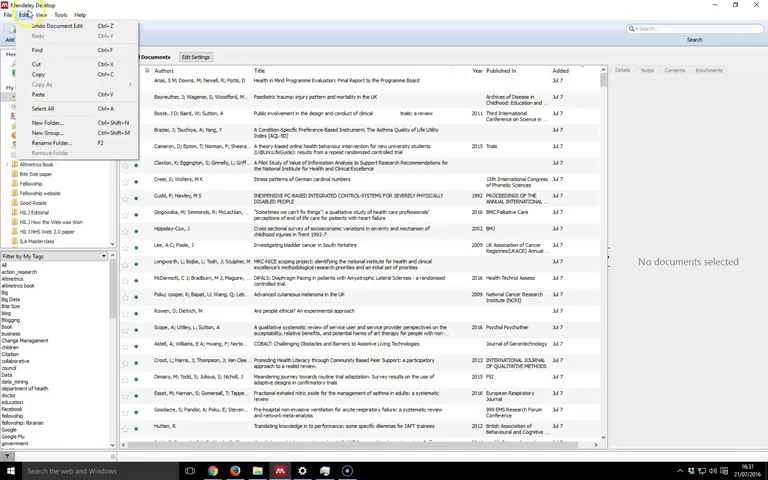
pyautogui.moveTo(44, 122)
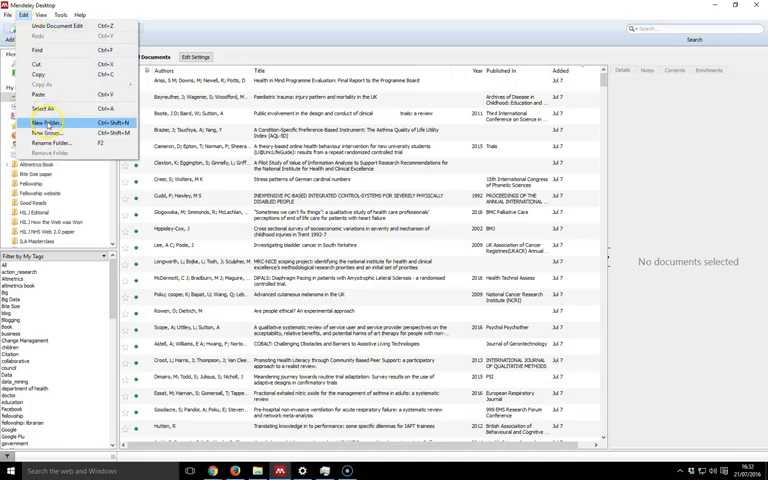
pyautogui.moveTo(56, 132)
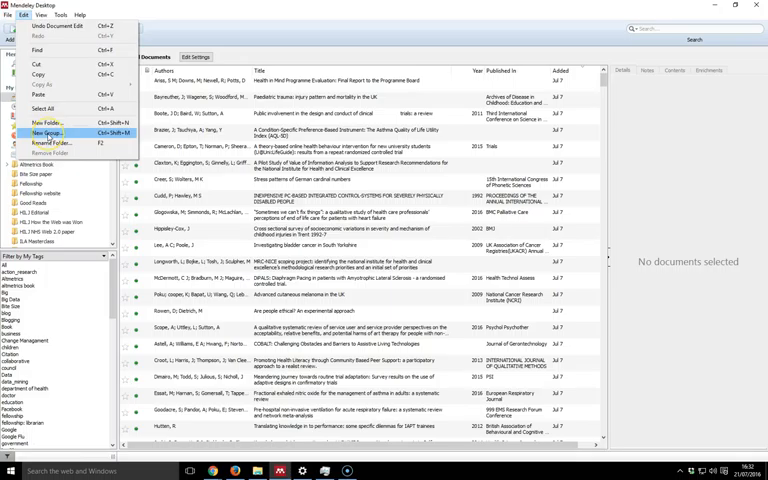
pyautogui.moveTo(56, 146)
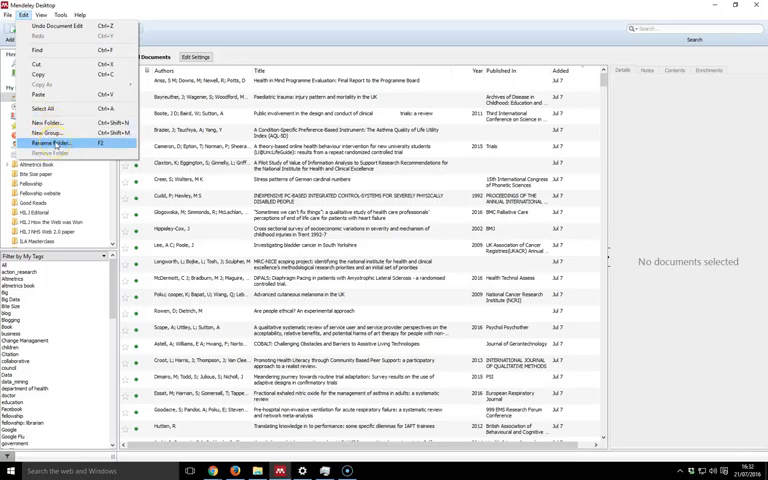
pyautogui.moveTo(40, 48)
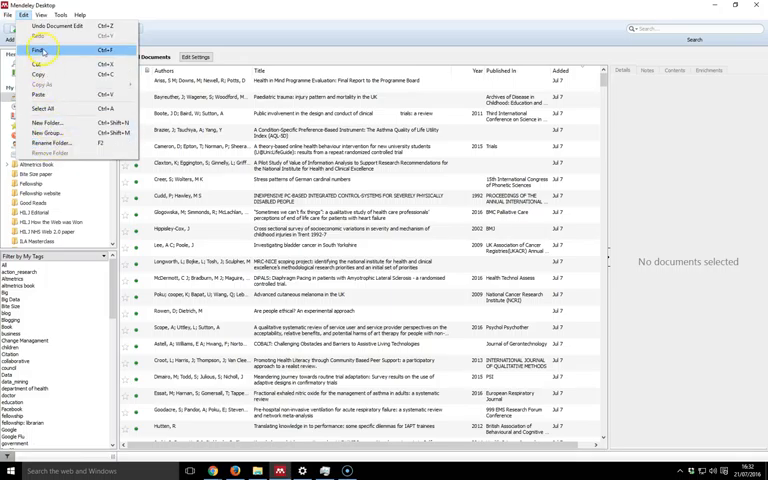
pyautogui.click(48, 16)
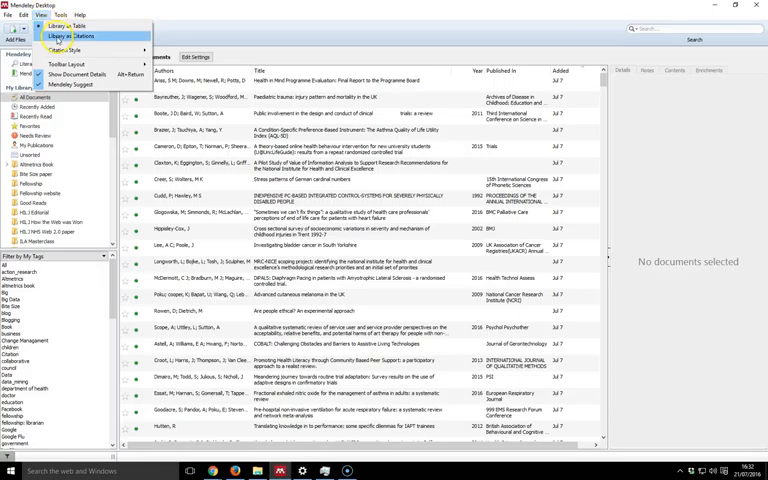
pyautogui.click(56, 36)
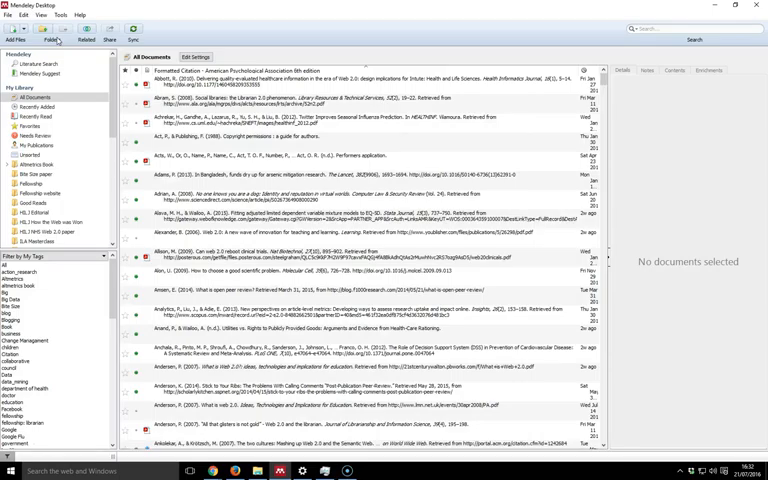
pyautogui.click(46, 16)
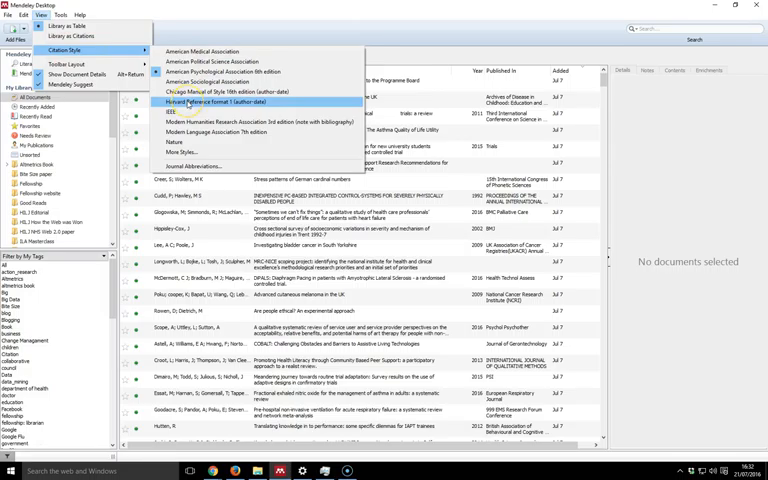
pyautogui.click(220, 102)
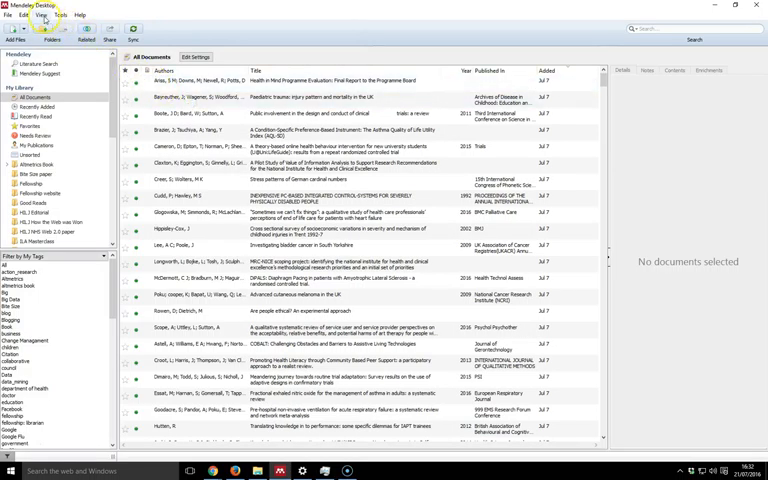
pyautogui.click(48, 16)
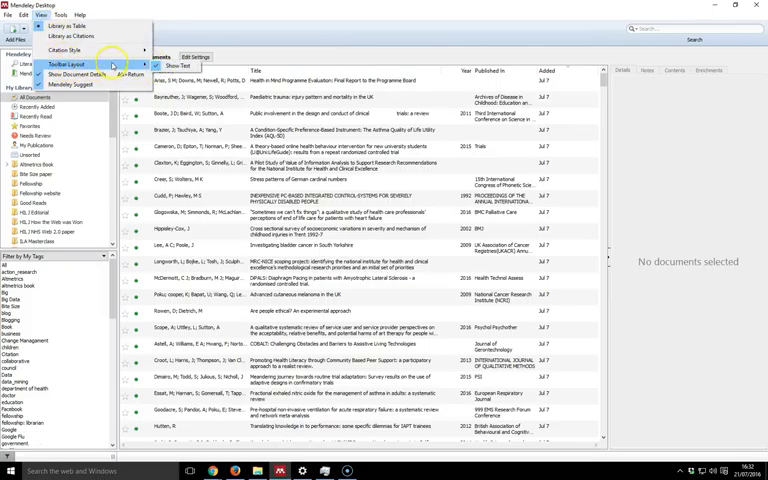
pyautogui.moveTo(82, 74)
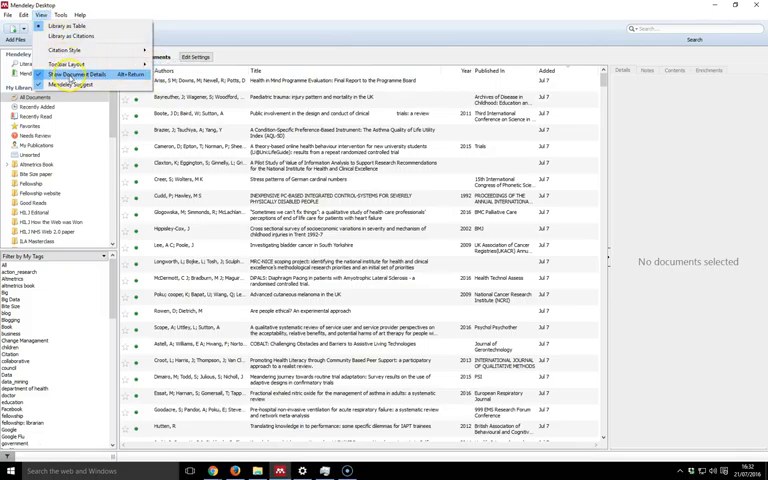
pyautogui.click(60, 14)
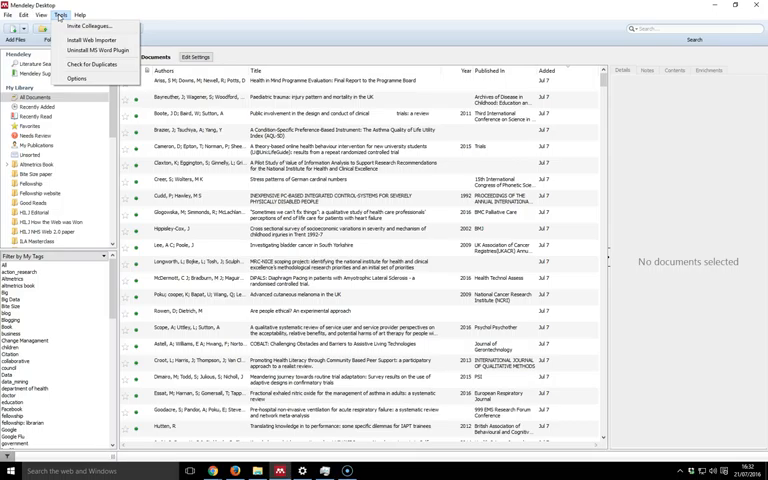
pyautogui.moveTo(90, 40)
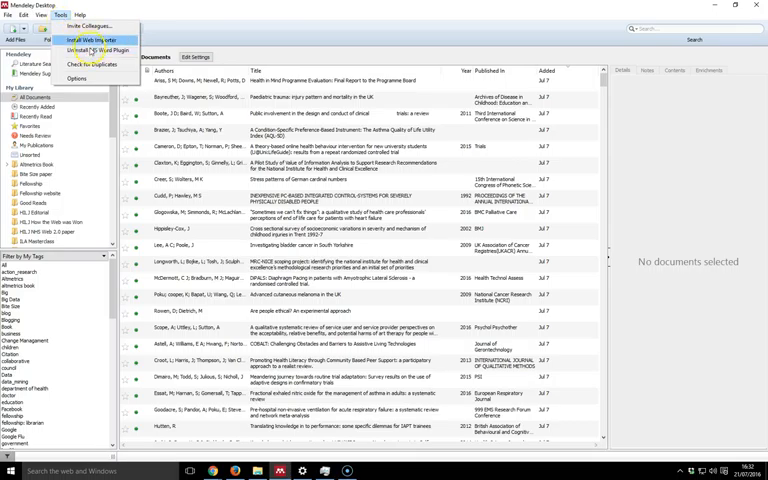
pyautogui.moveTo(92, 64)
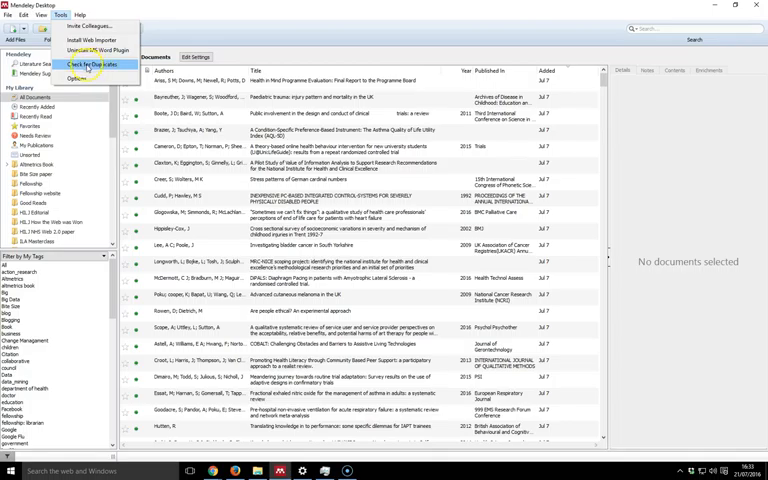
pyautogui.moveTo(76, 78)
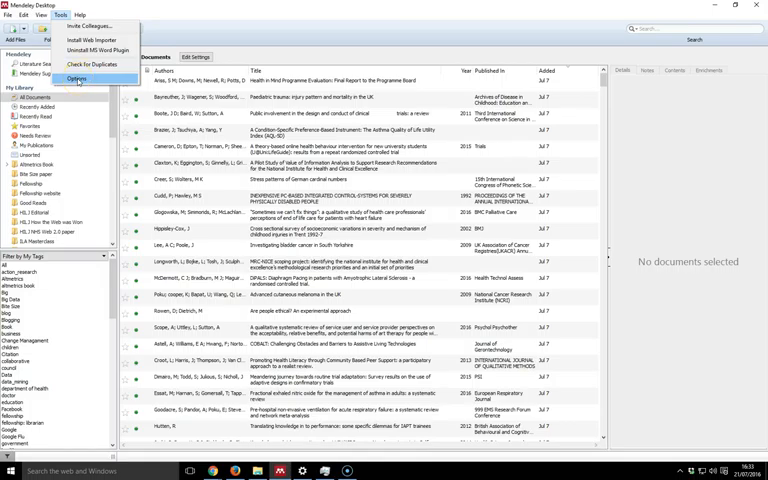
# Open Options from the Tools menu, showing account storage and groups
pyautogui.click(76, 76)
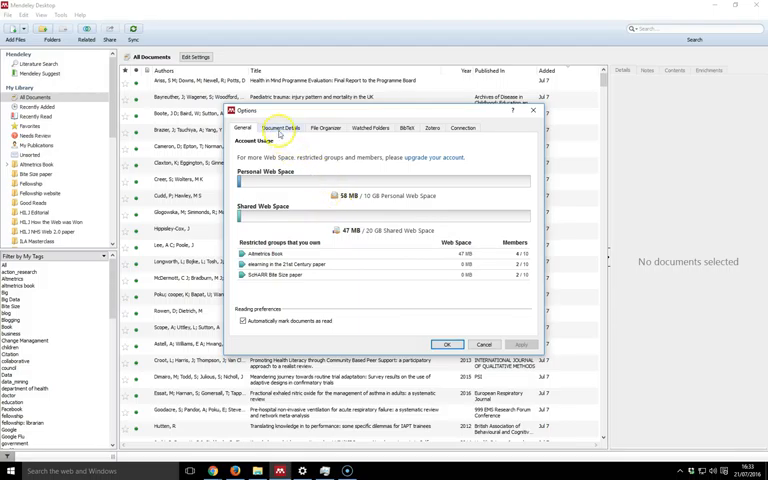
# Review the Document Details and BibTeX tabs, then close the Options dialog
pyautogui.click(262, 128)
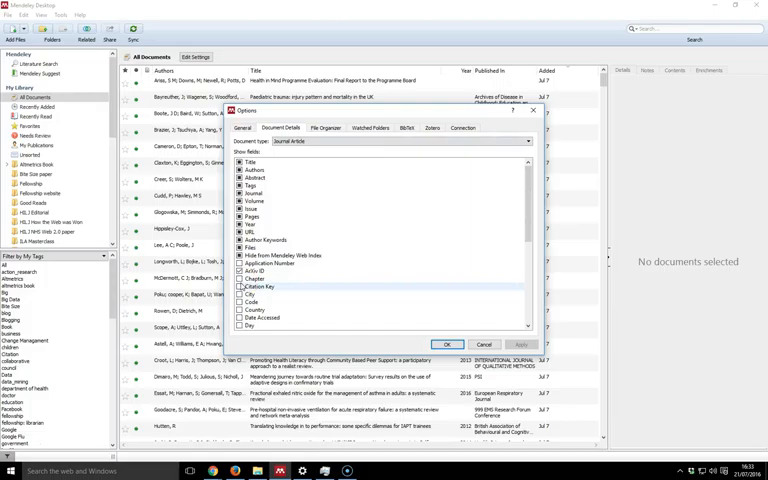
pyautogui.click(346, 128)
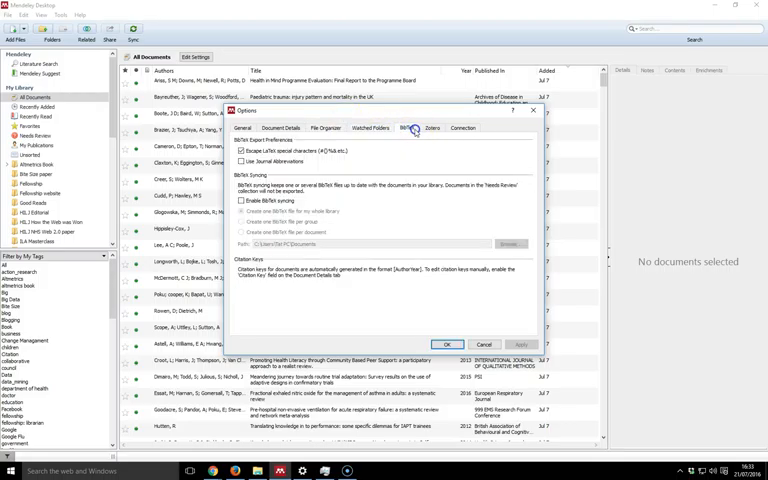
pyautogui.moveTo(376, 148)
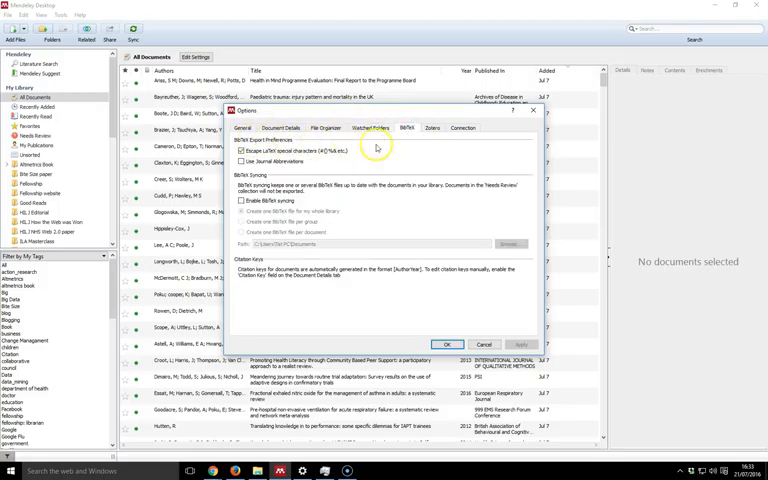
pyautogui.click(464, 128)
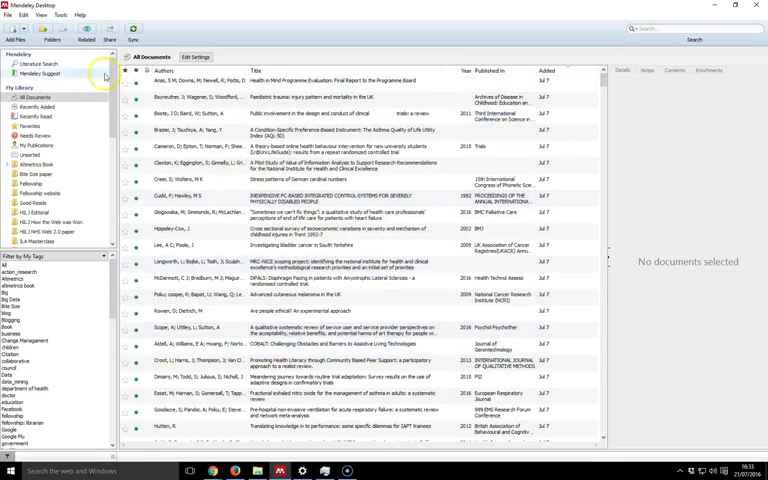
# Open the Help menu listing guides, support, backup and about entries
pyautogui.click(82, 16)
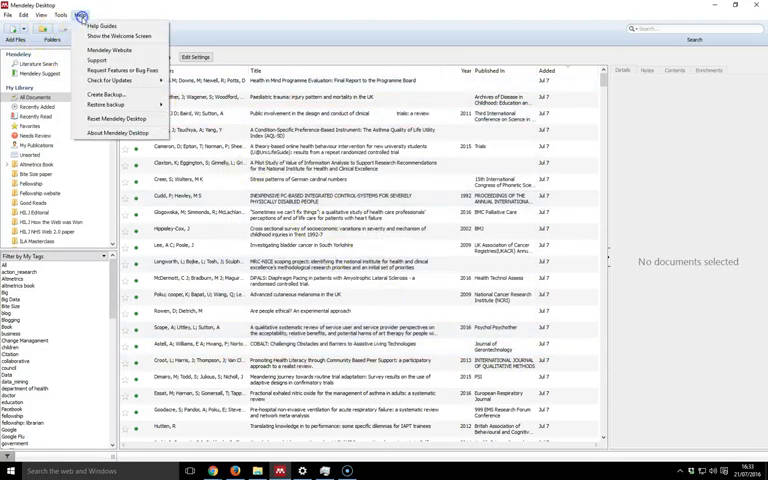
pyautogui.moveTo(102, 24)
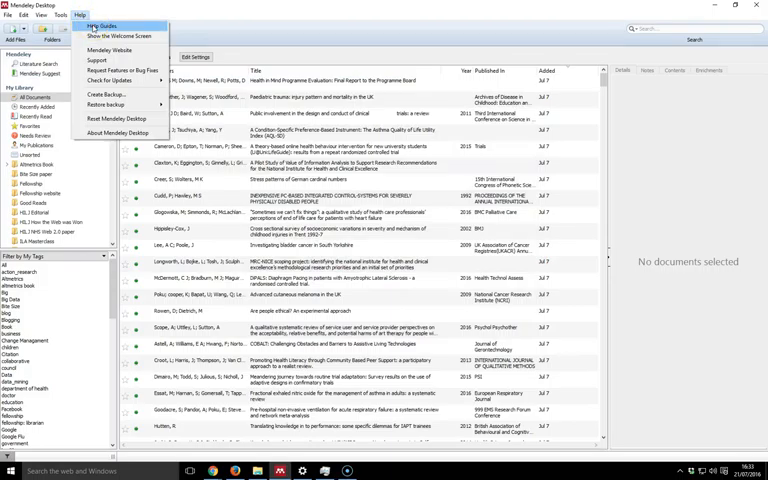
pyautogui.moveTo(120, 70)
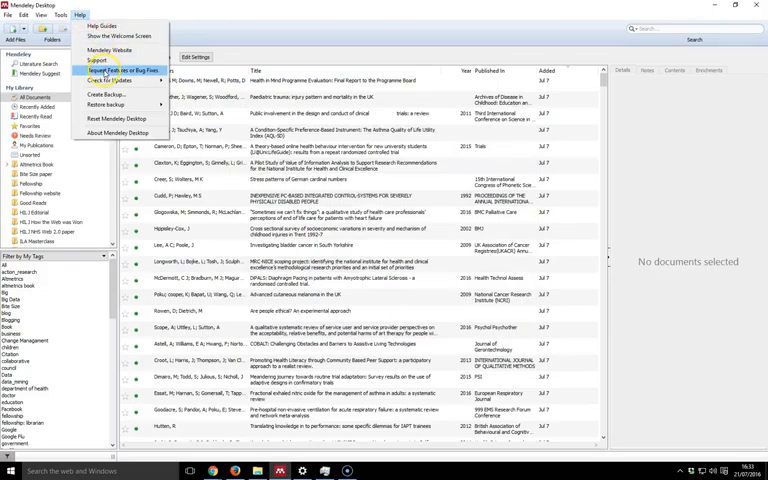
pyautogui.moveTo(100, 52)
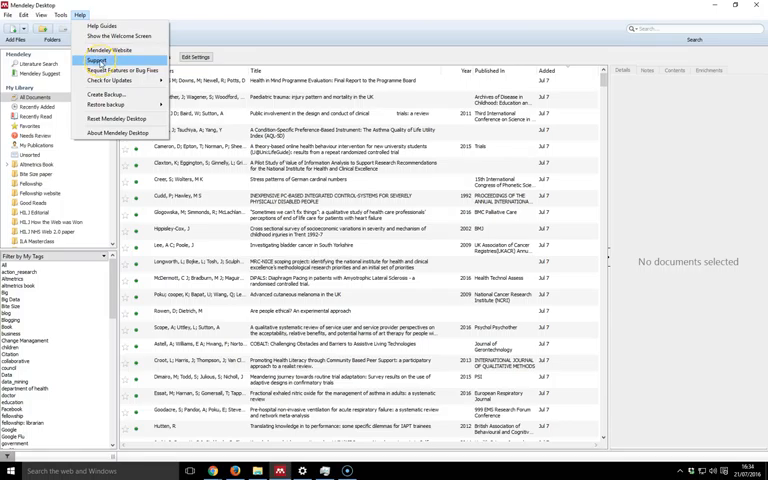
pyautogui.moveTo(116, 36)
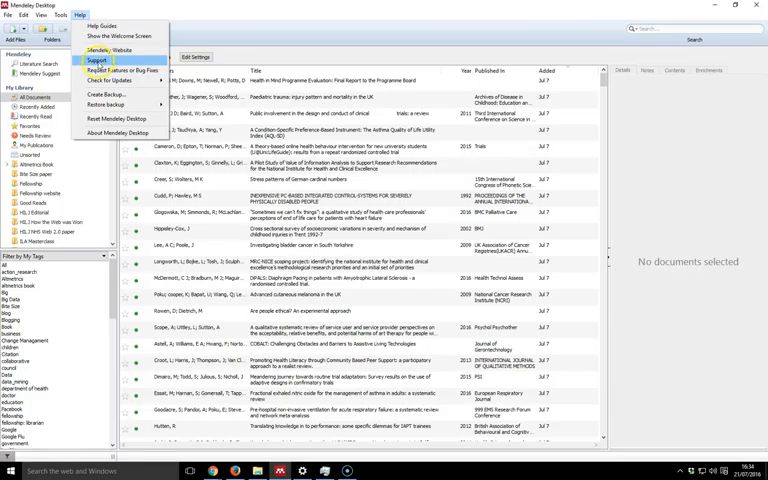
pyautogui.moveTo(110, 94)
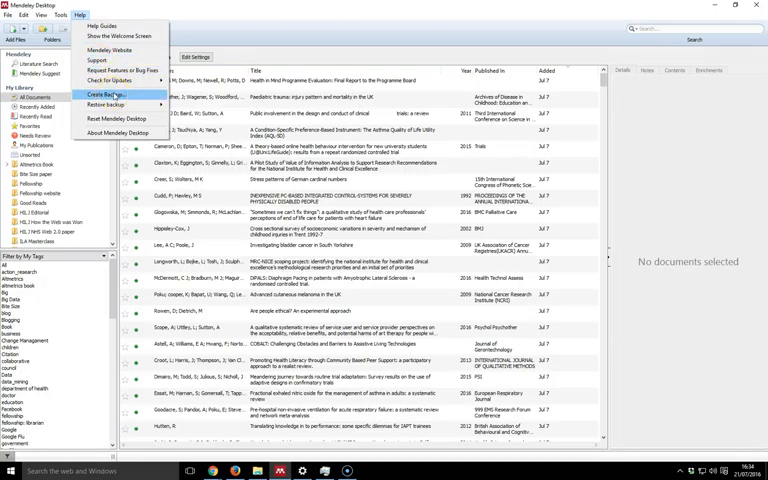
pyautogui.moveTo(120, 120)
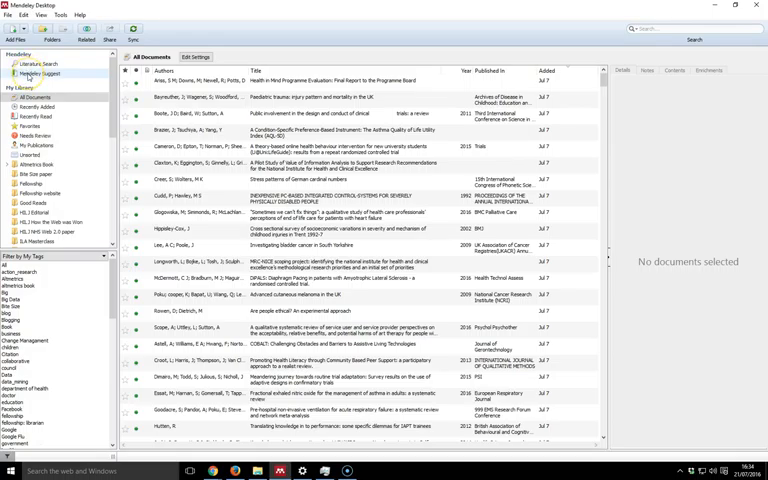
pyautogui.moveTo(40, 72)
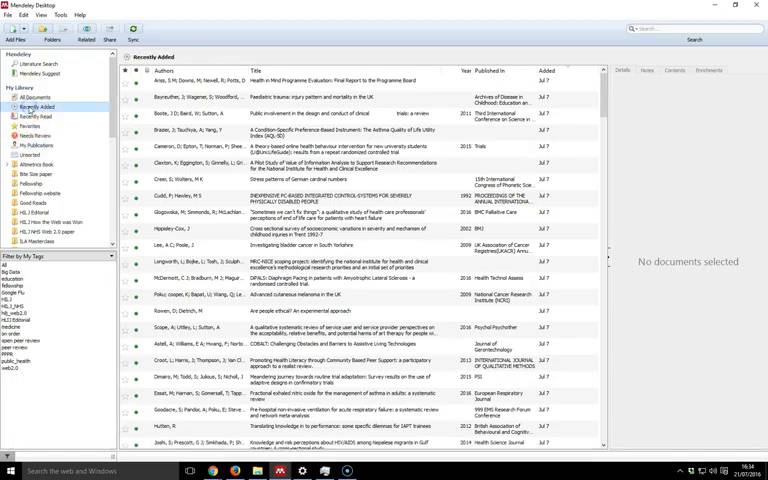
pyautogui.click(36, 116)
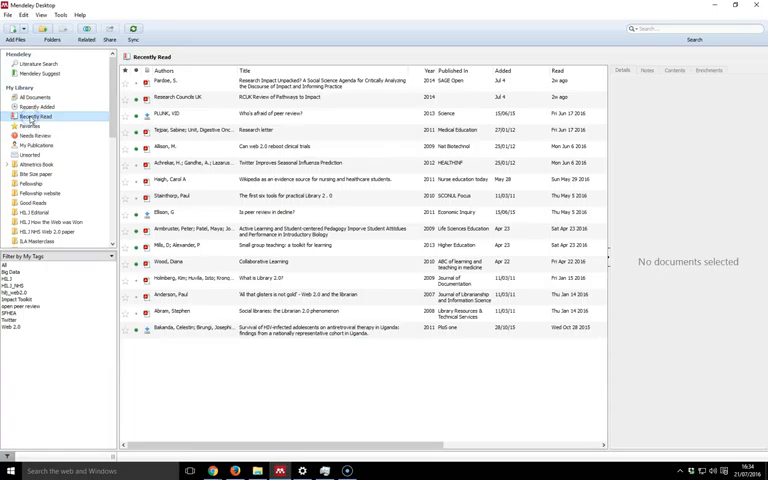
pyautogui.click(32, 126)
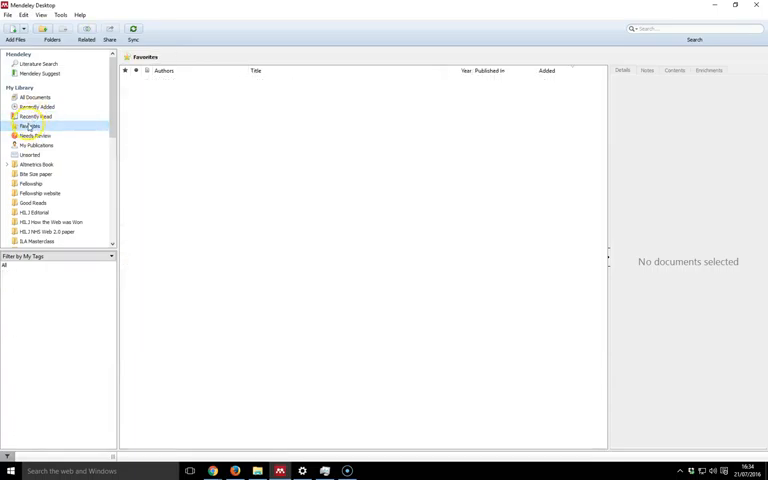
pyautogui.scroll(-3)
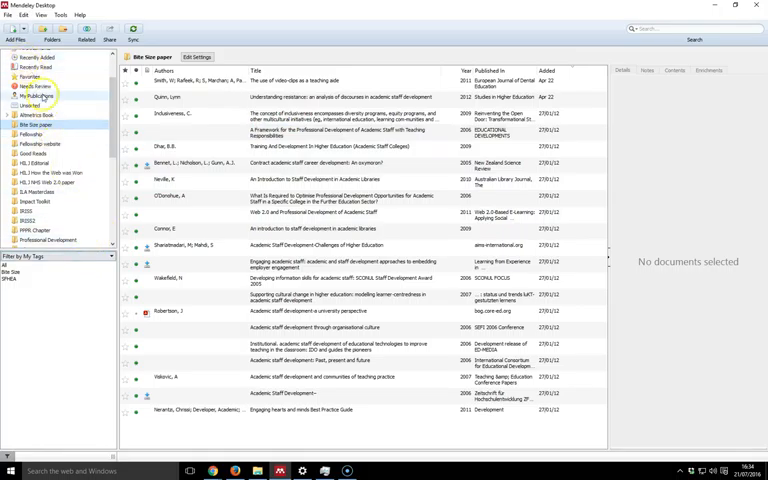
pyautogui.click(30, 96)
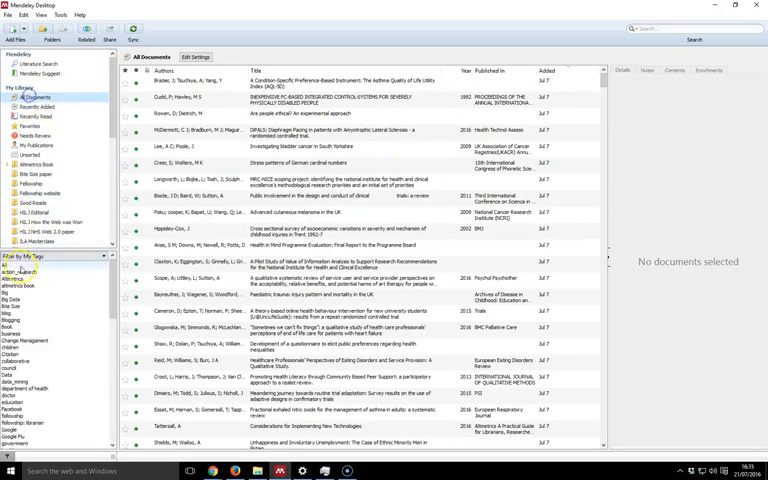
# Switch the side filter from authors to tags via the filter-type list
pyautogui.click(32, 268)
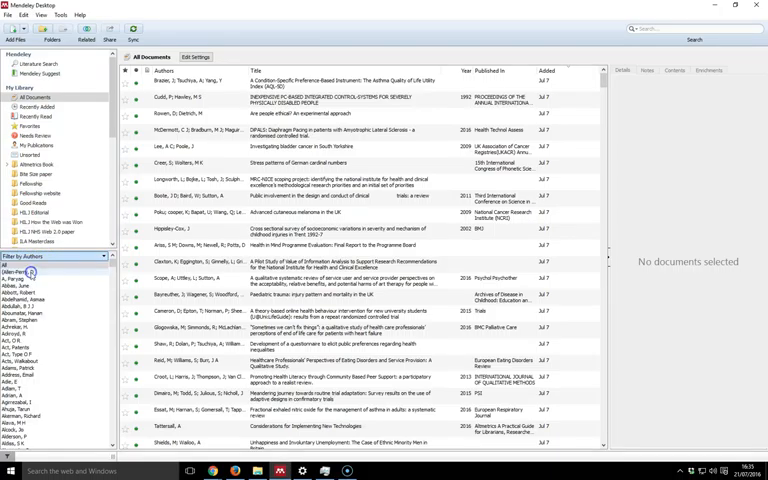
pyautogui.scroll(-3)
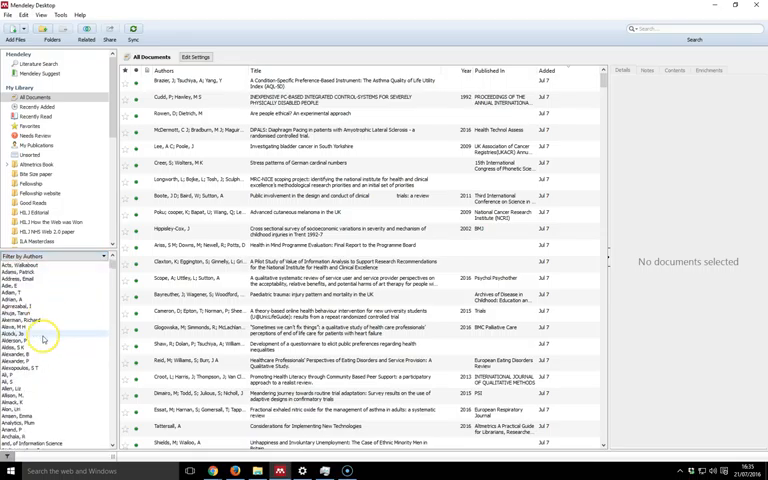
pyautogui.click(44, 268)
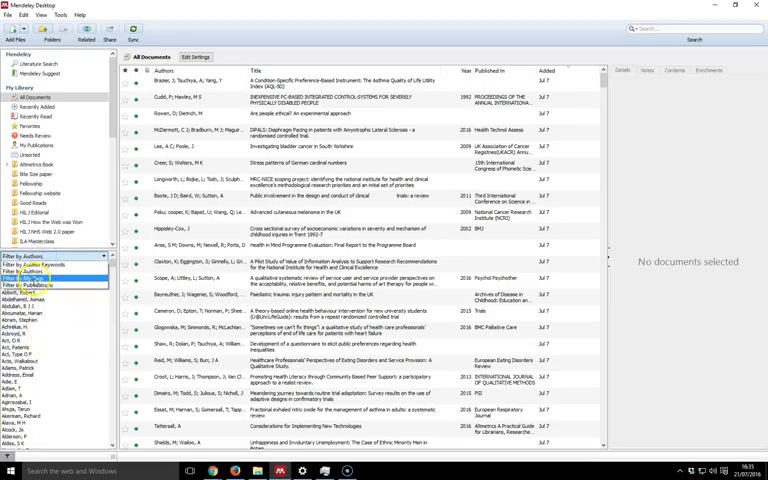
pyautogui.click(30, 264)
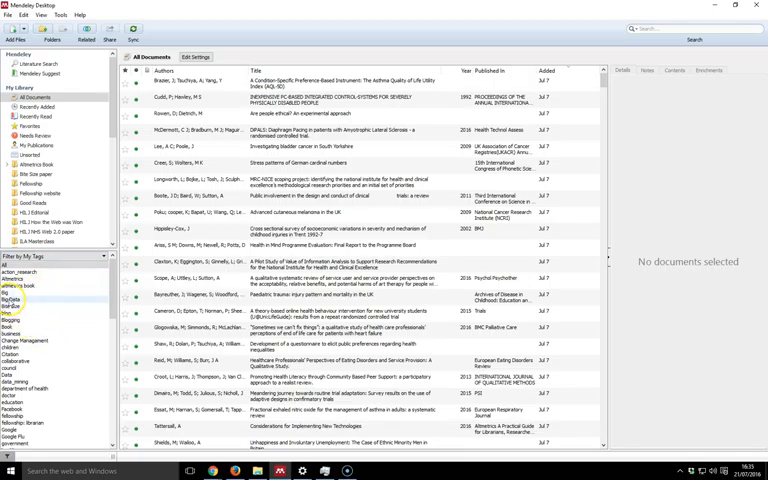
# Narrow the library to one publication's papers, scroll them, then clear the filter
pyautogui.click(12, 300)
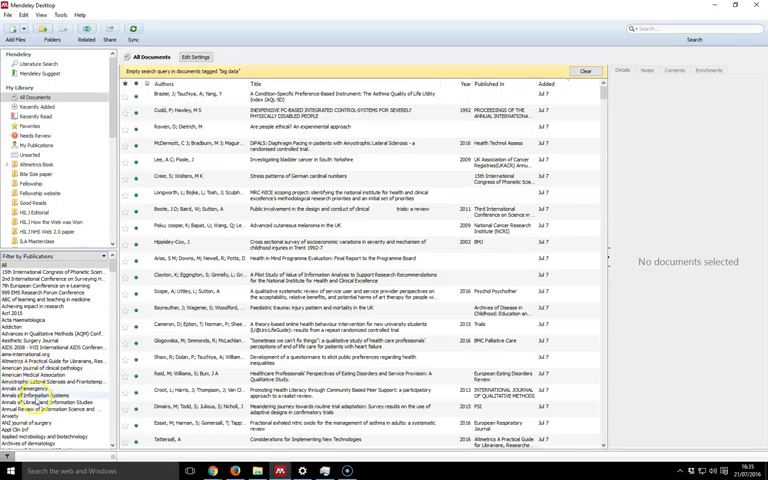
pyautogui.scroll(-3)
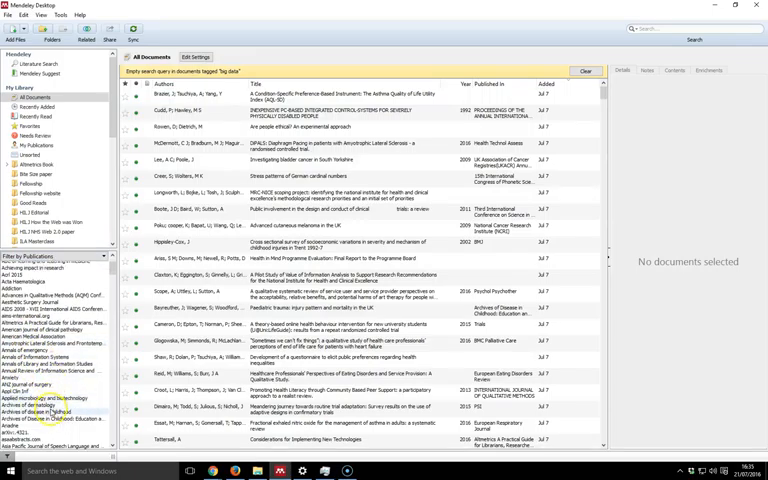
pyautogui.scroll(-3)
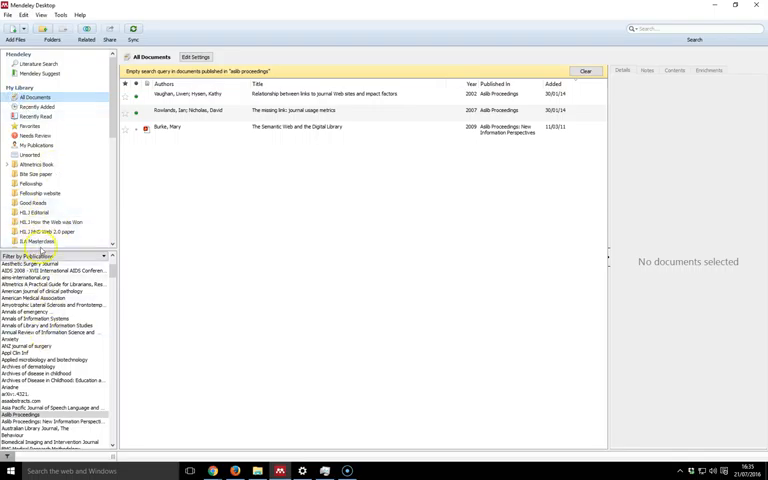
pyautogui.click(56, 256)
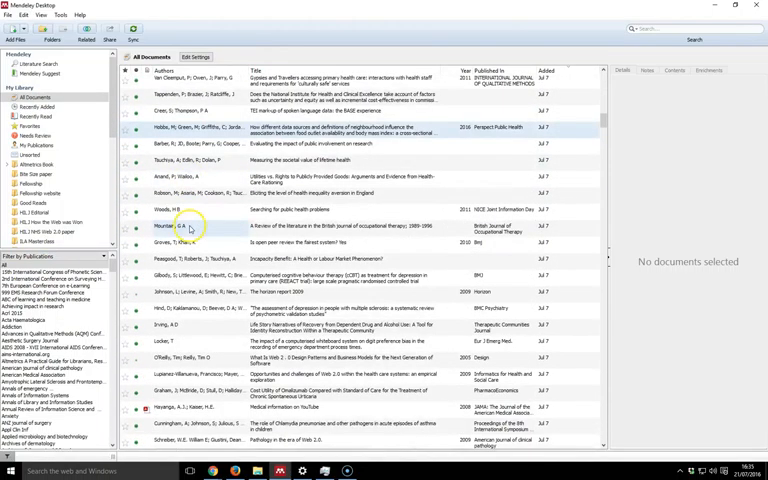
# Open the Altmetrics book folder under My Library with an author filter active
pyautogui.scroll(-3)
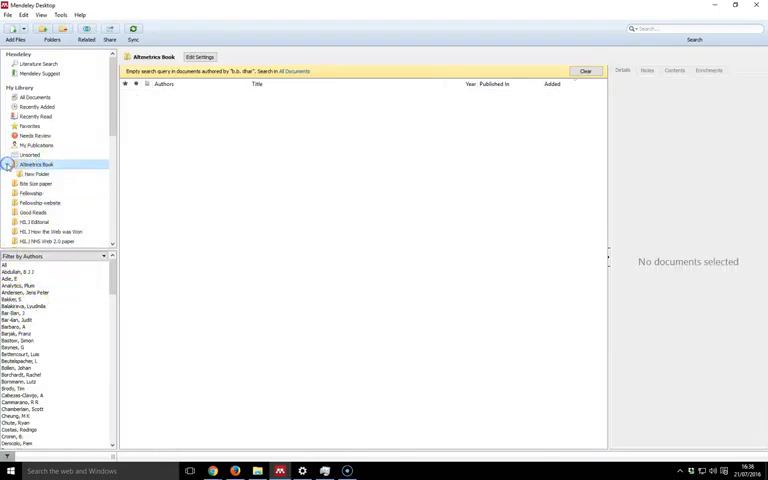
pyautogui.click(52, 256)
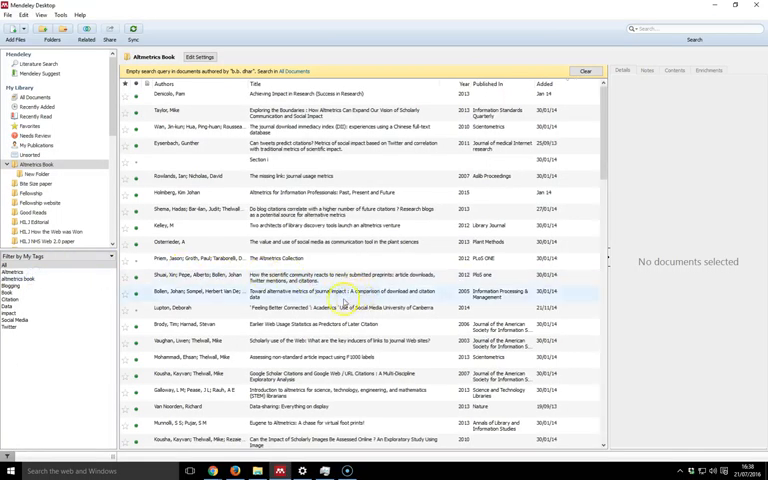
# Select one paper in the Altmetrics book list to show its details panel
pyautogui.click(280, 360)
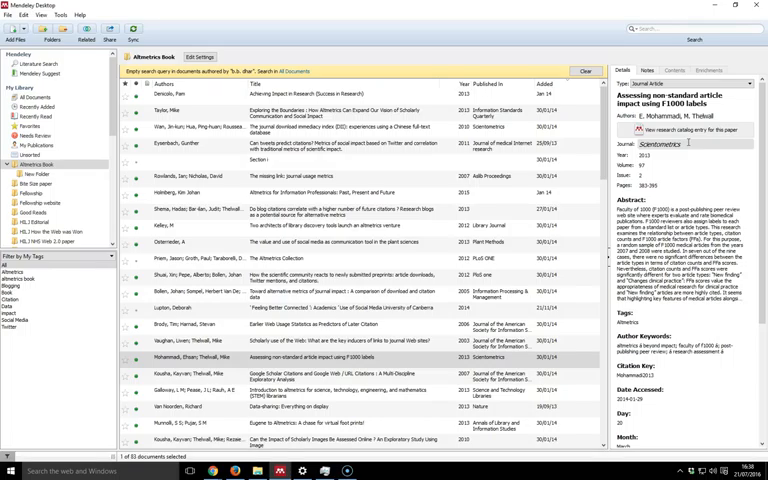
pyautogui.moveTo(80, 342)
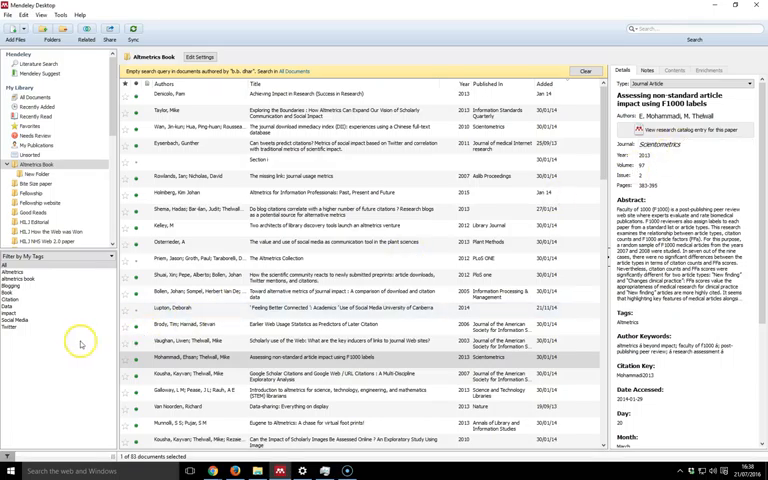